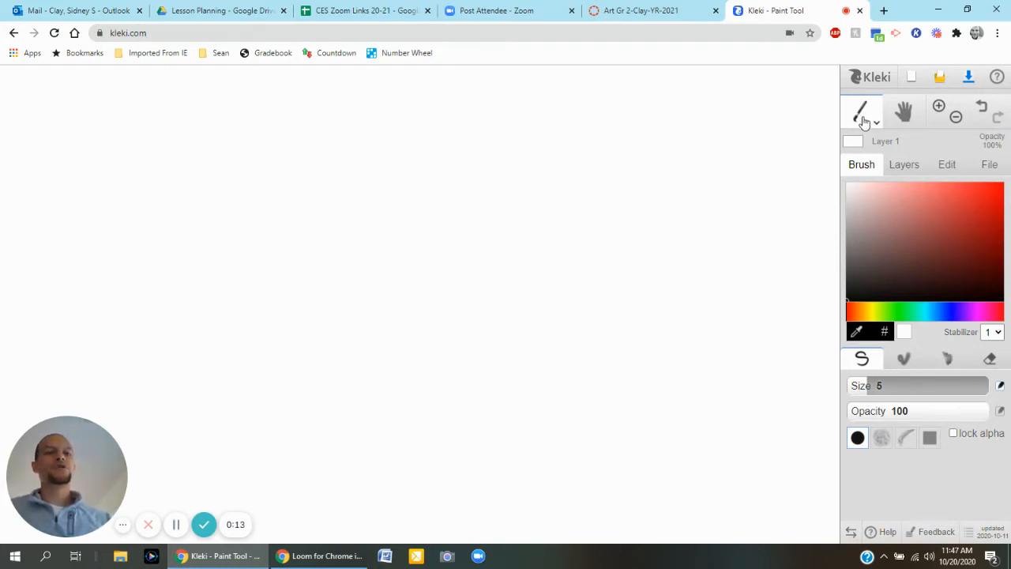
With the Brush tool, draw two black slanted lines and a tall four-sided outline
click(863, 114)
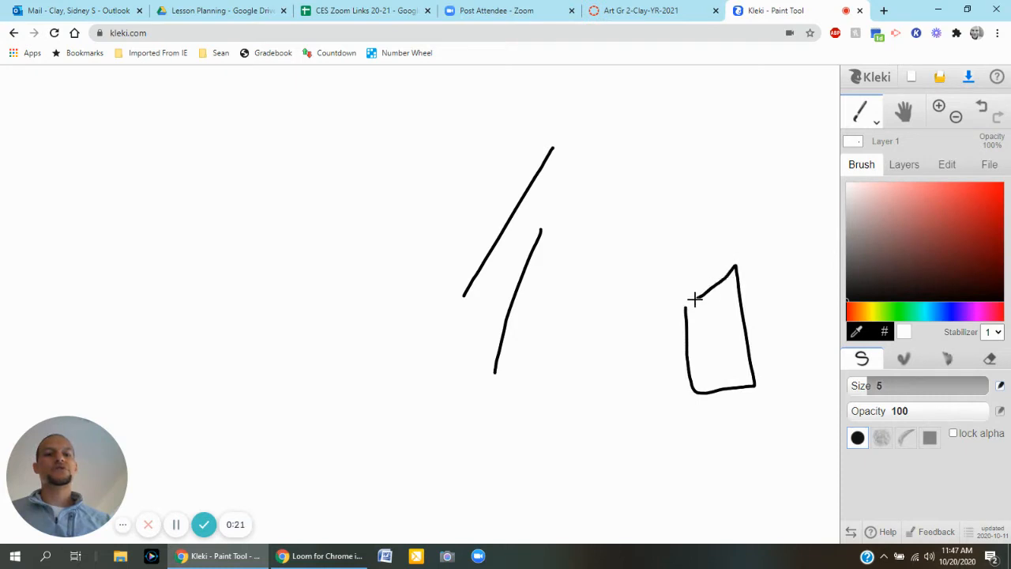
mouse_move(789, 225)
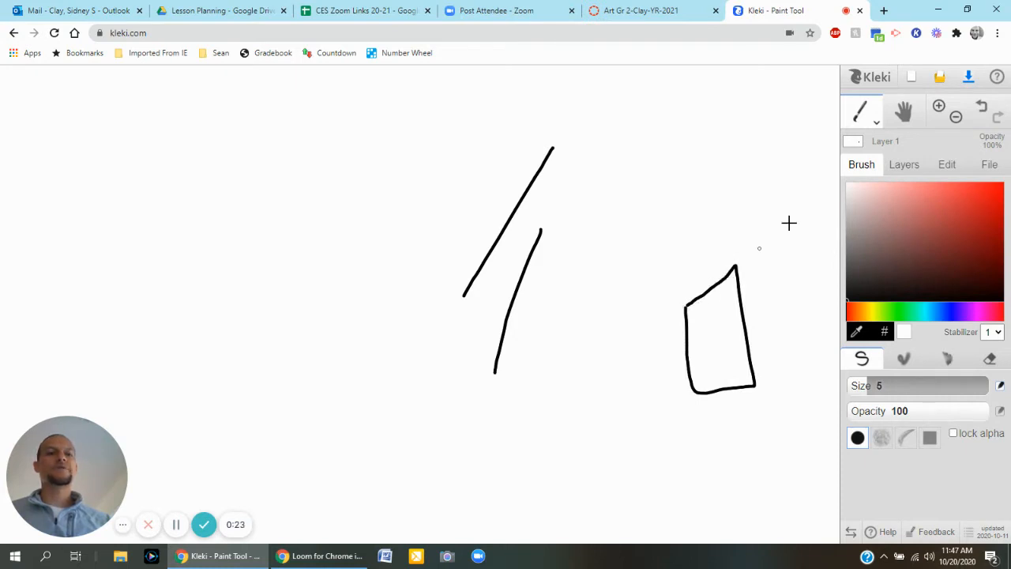
Flood-fill the canvas background dark brown with the Paint Bucket, then undo the fill
click(861, 111)
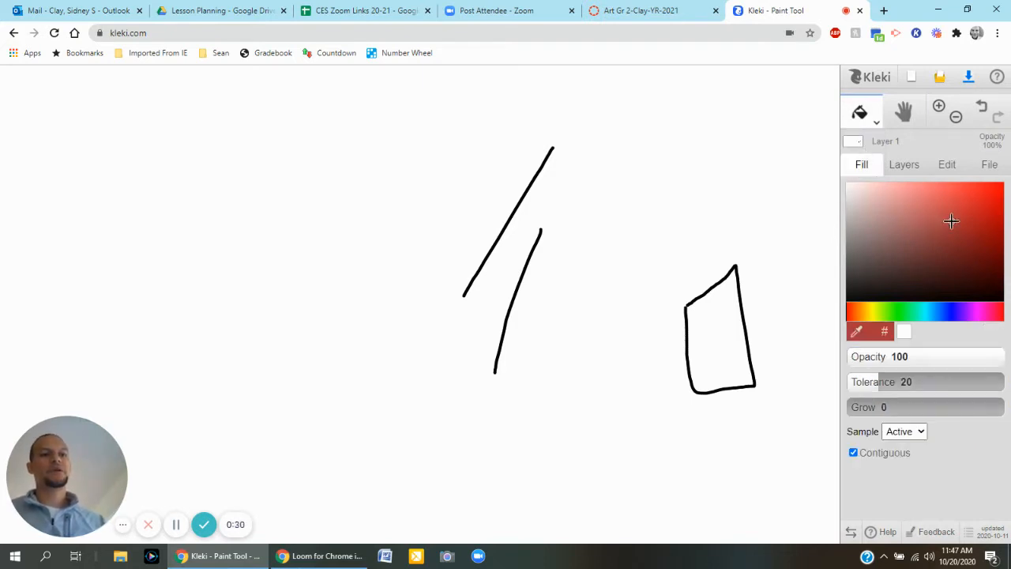
mouse_move(721, 141)
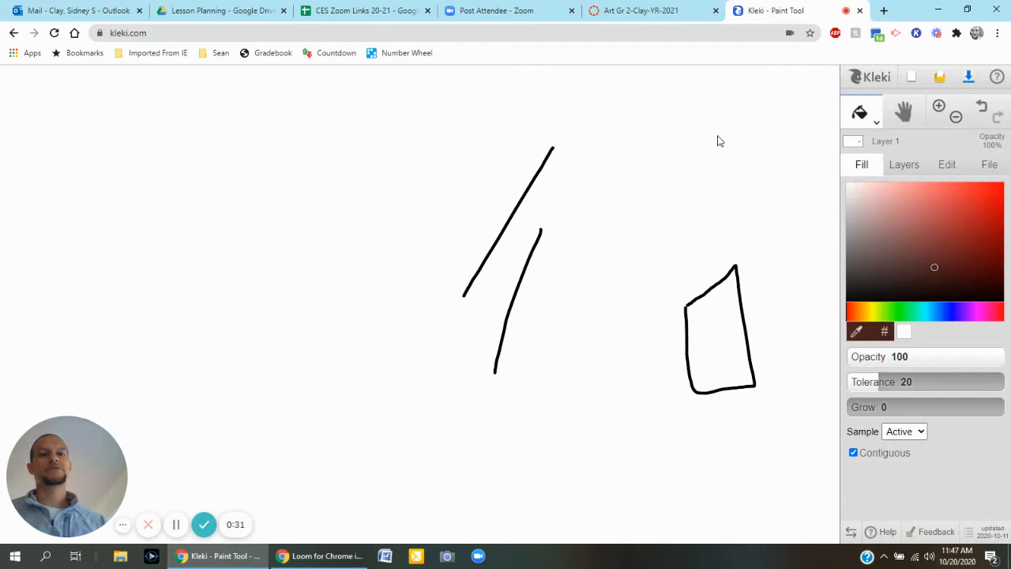
click(719, 327)
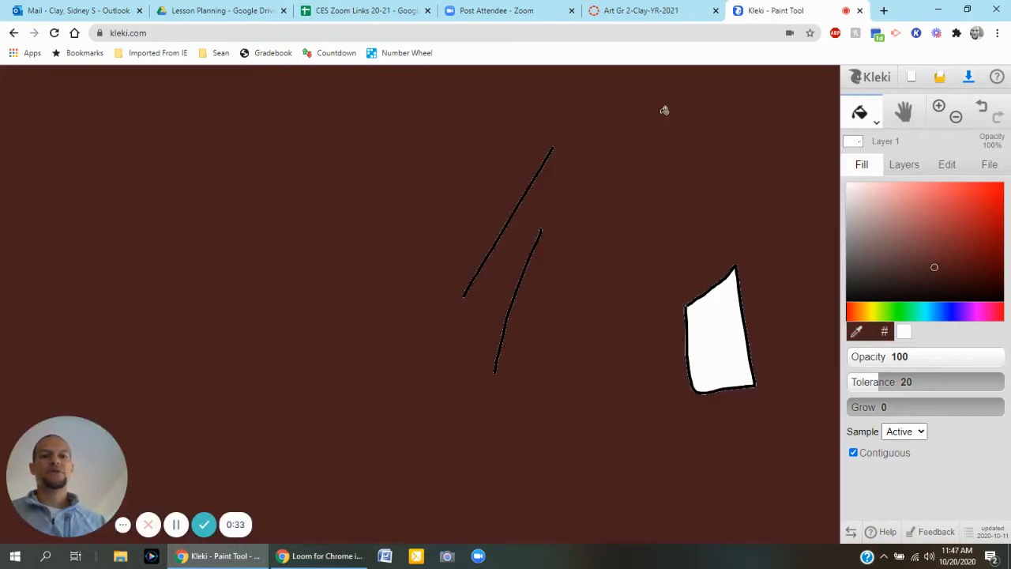
mouse_move(926, 155)
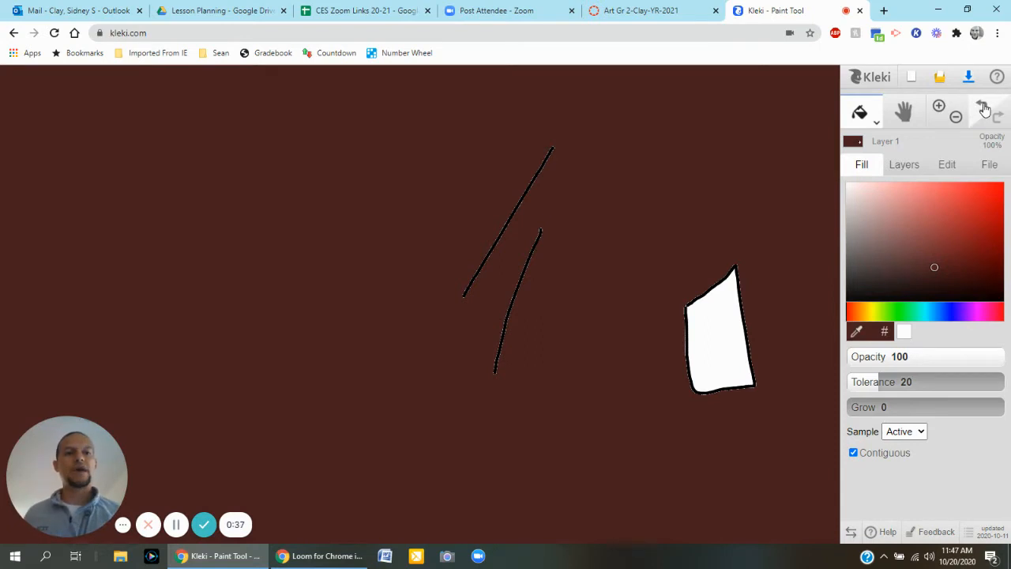
click(979, 111)
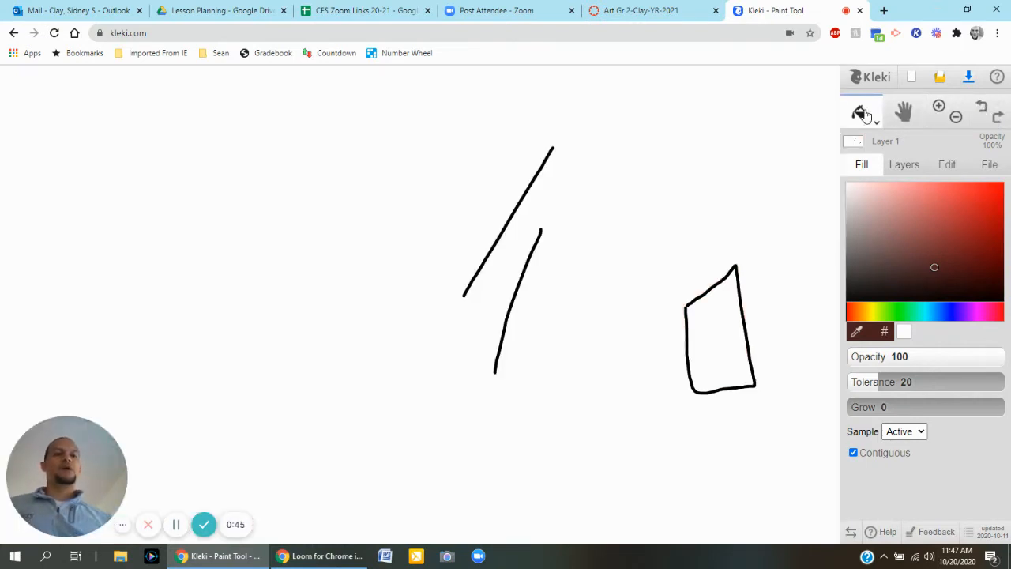
Switch to the Text tool and enter the text 'Hi Mr. Clay'
click(861, 111)
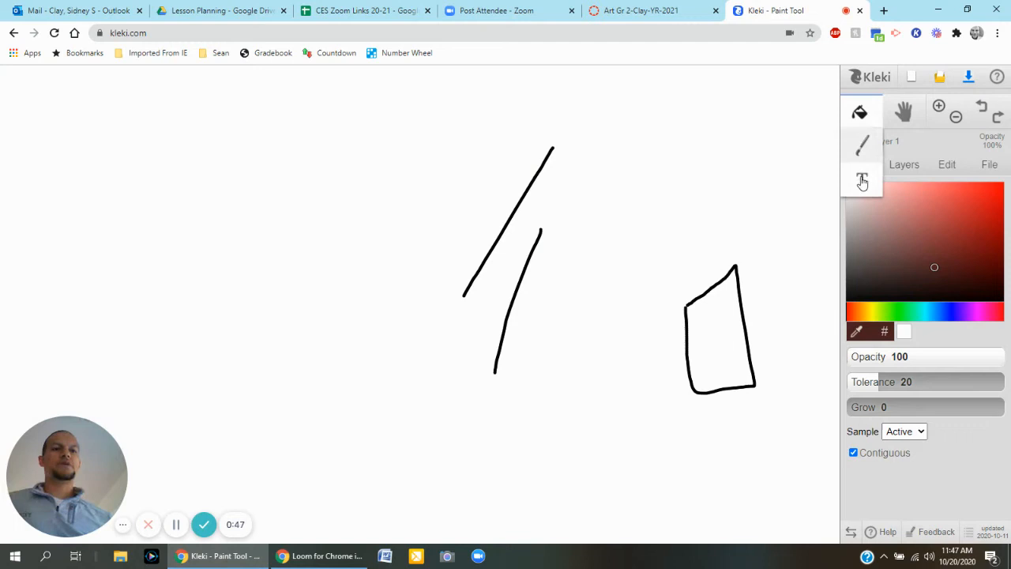
click(863, 180)
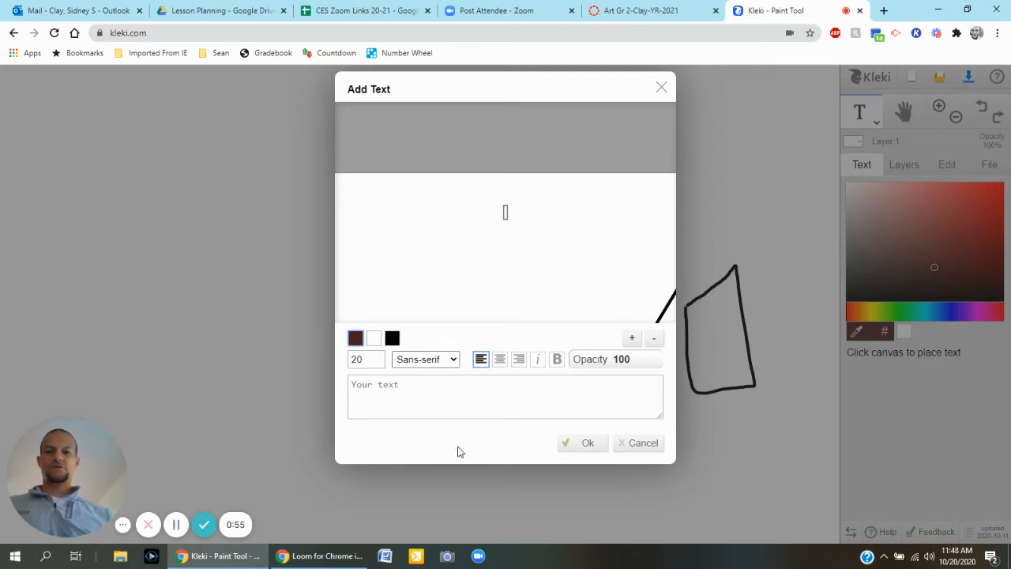
text(Hi Mr)
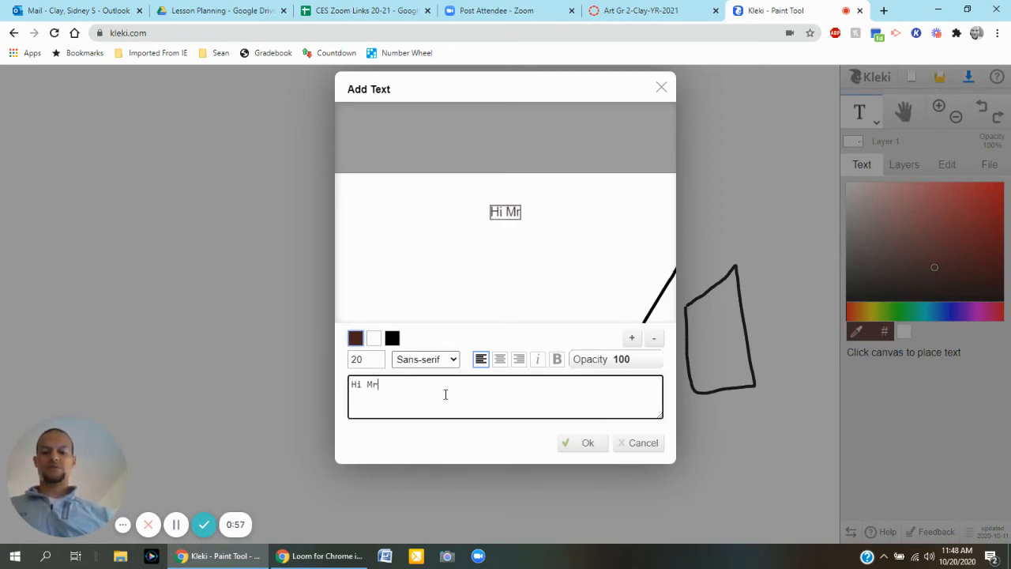
text(. Clay)
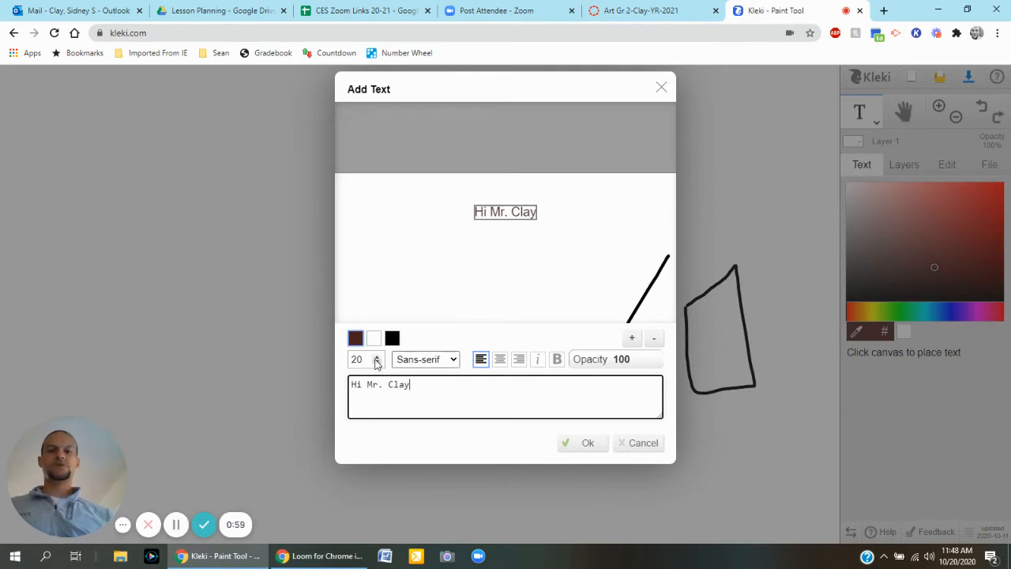
Set the font to Monospace then Fantasy and place the text on the canvas
click(425, 358)
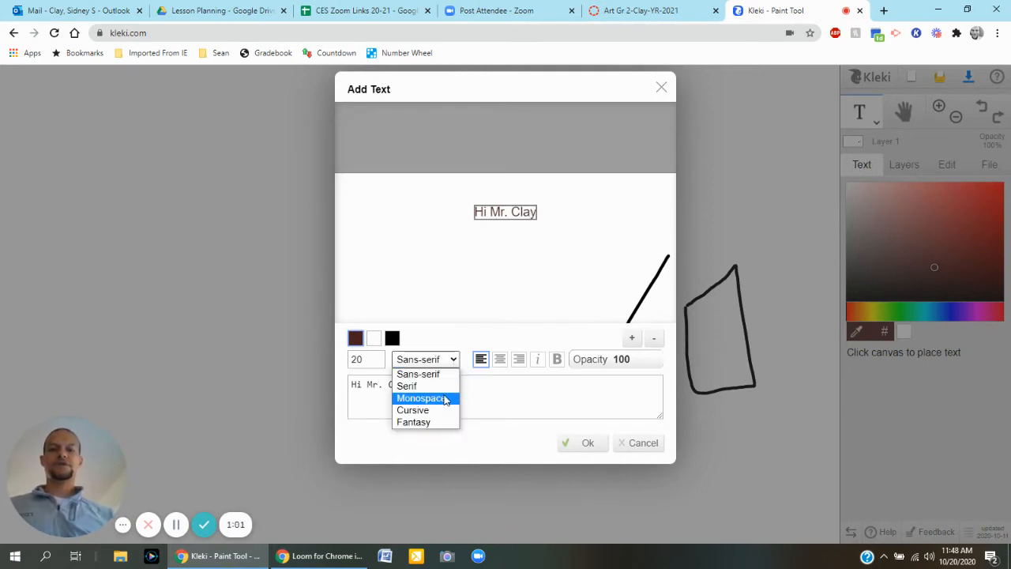
click(422, 399)
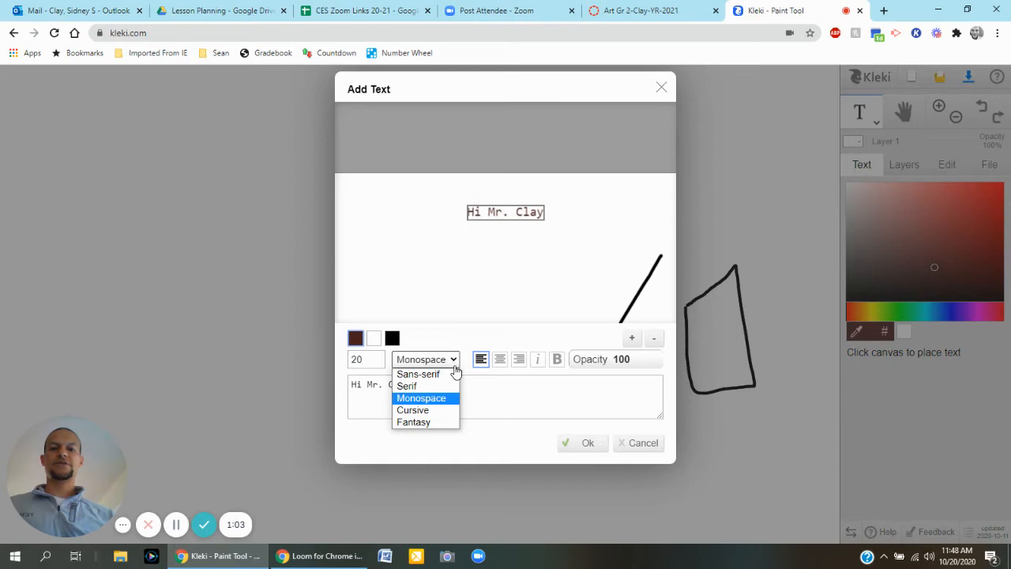
click(414, 422)
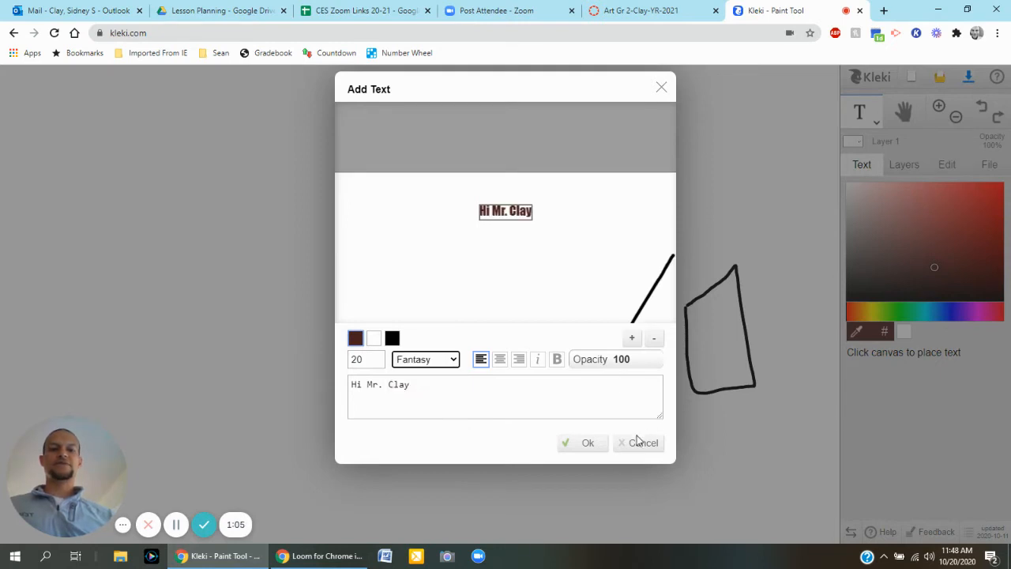
click(585, 443)
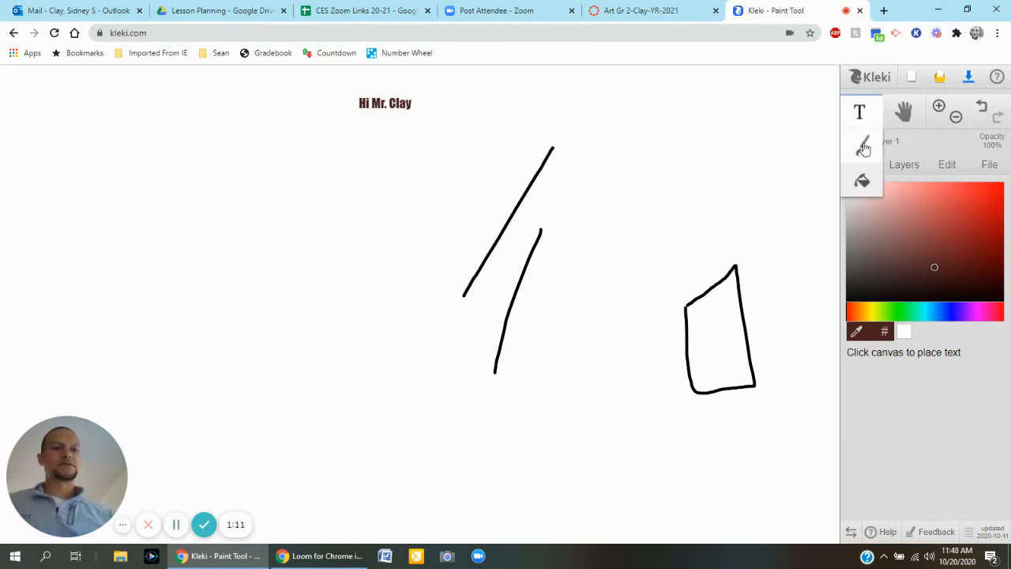
Paint a soft greyish-brown wavy S with the blend brush, try another brush, then pick the Eraser
click(862, 145)
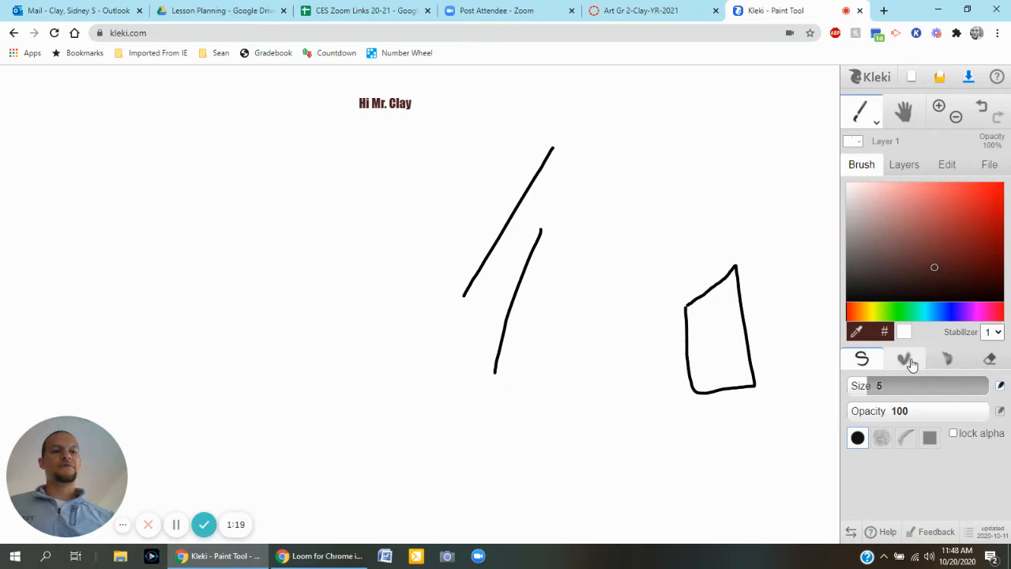
click(904, 358)
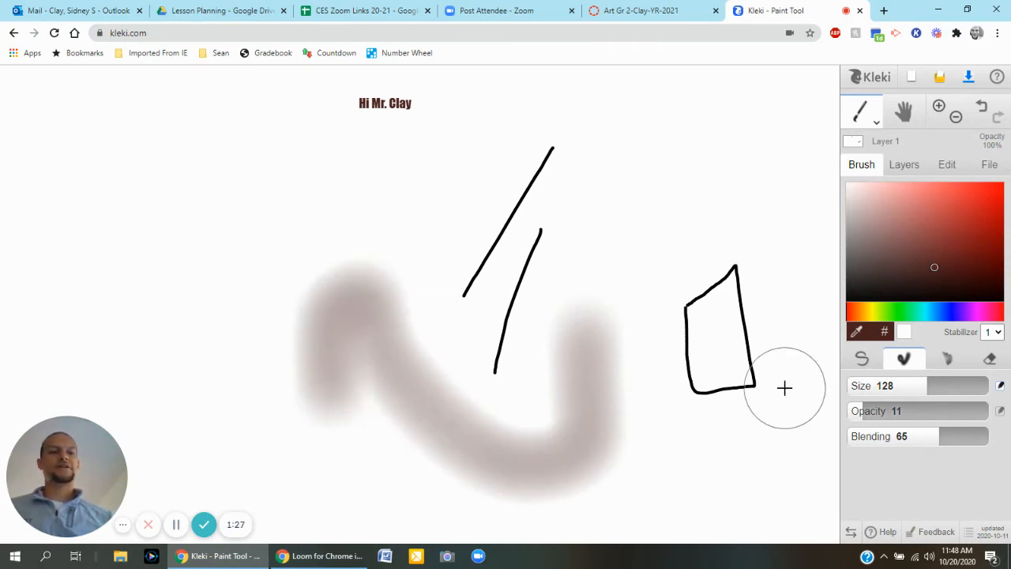
click(946, 357)
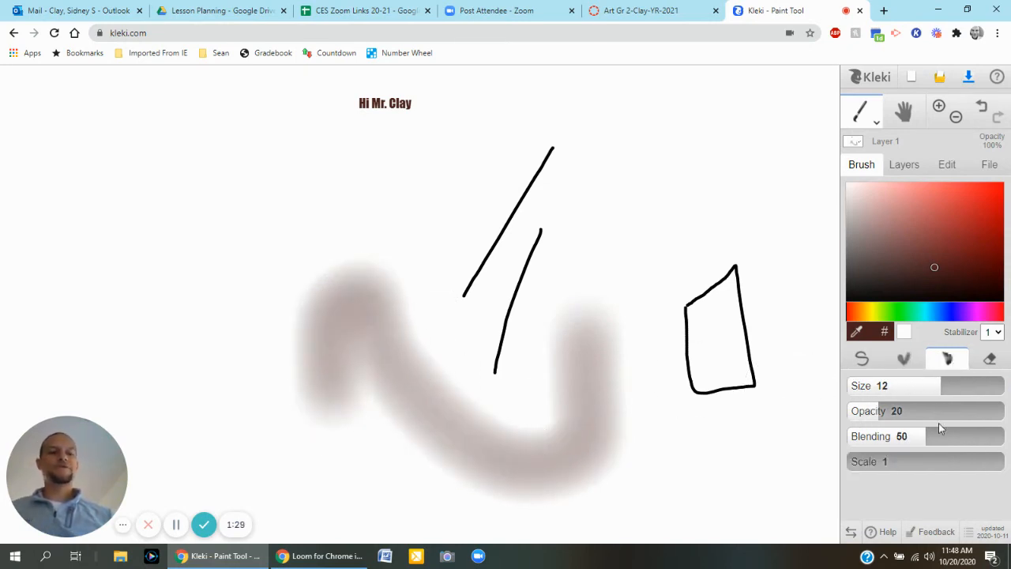
click(997, 357)
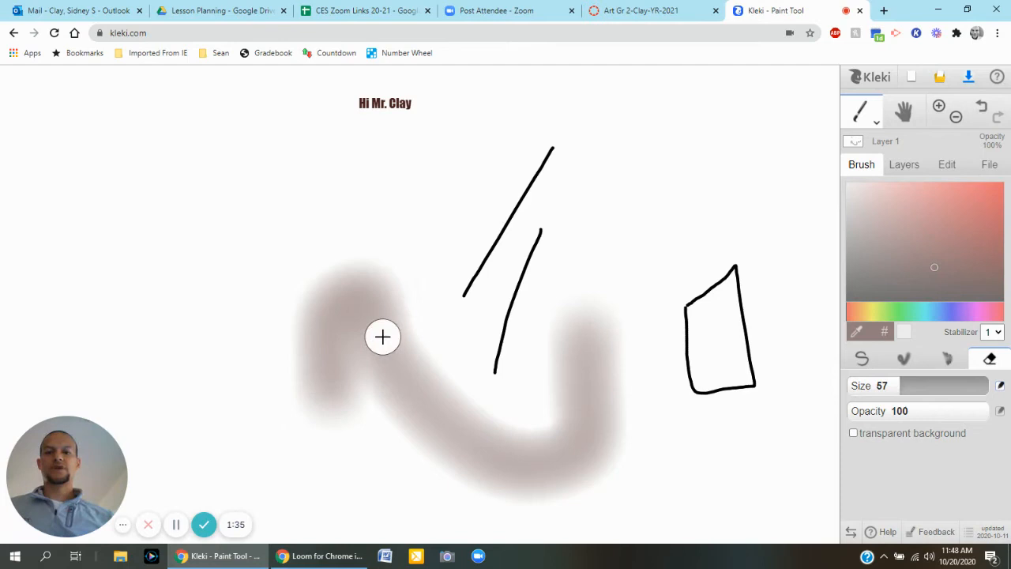
Erase white paths through the brown stroke and smudge and remove the slanted black lines
drag(382, 337, 437, 413)
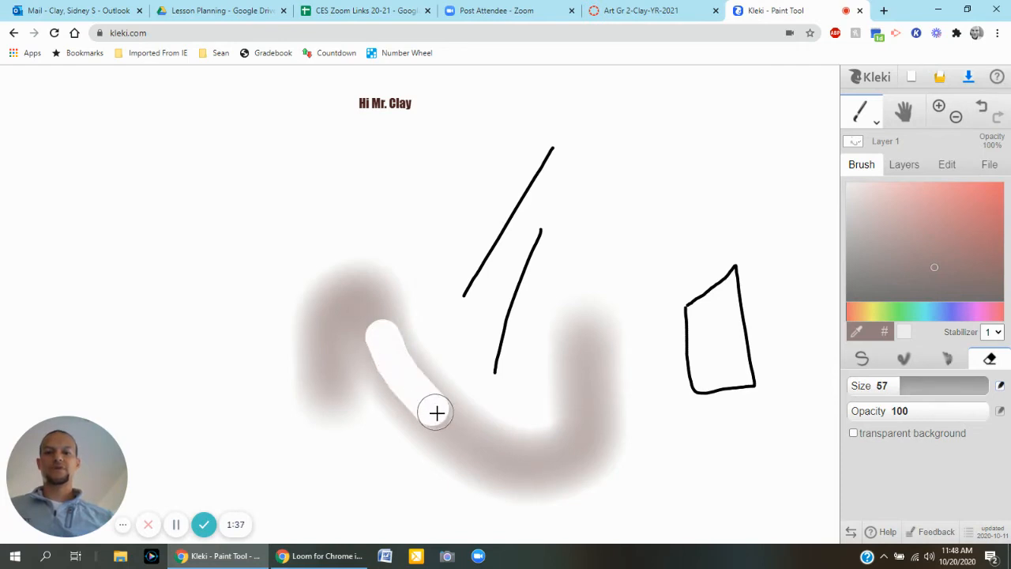
drag(437, 412, 518, 462)
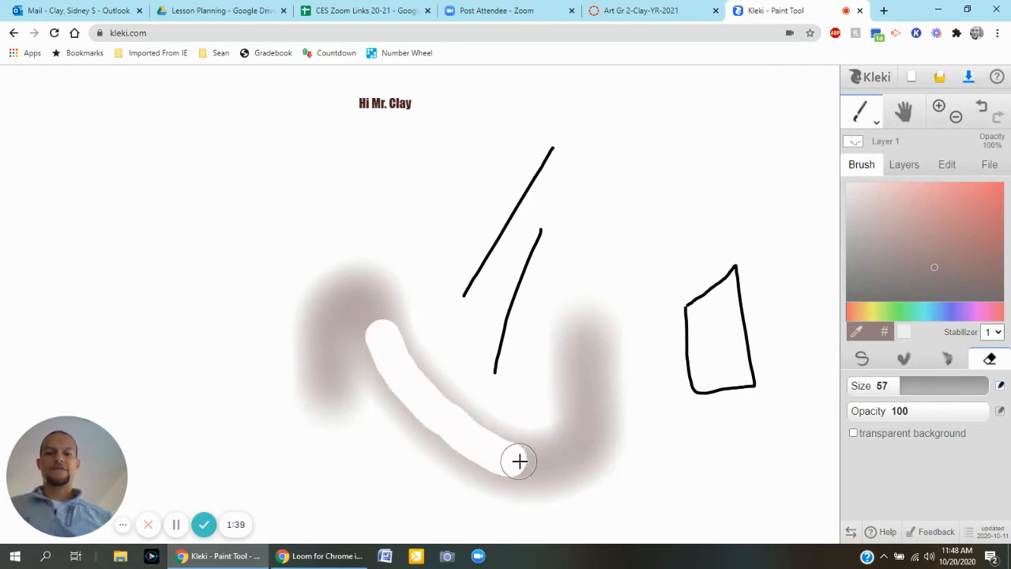
drag(519, 462, 581, 430)
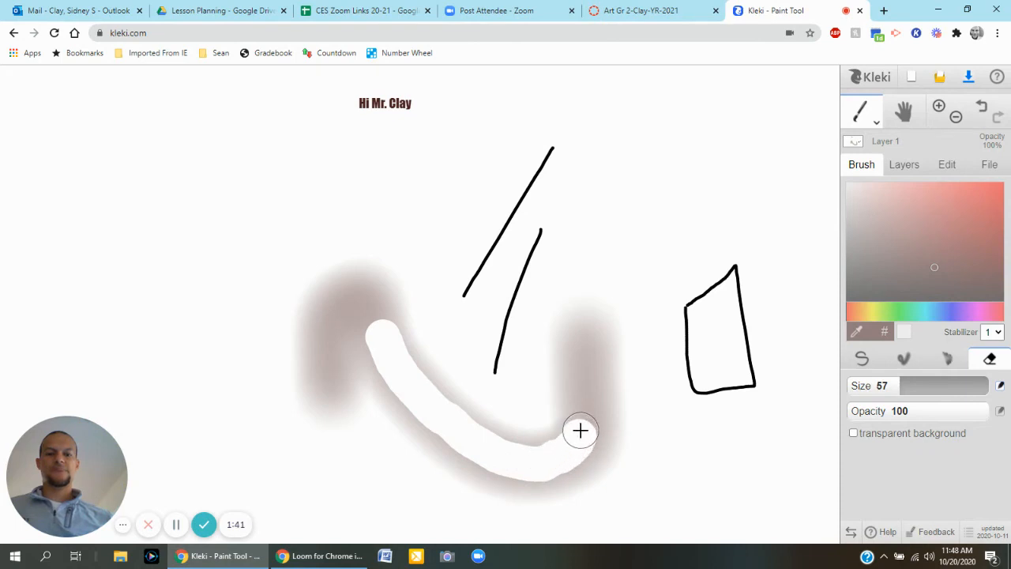
drag(581, 430, 562, 127)
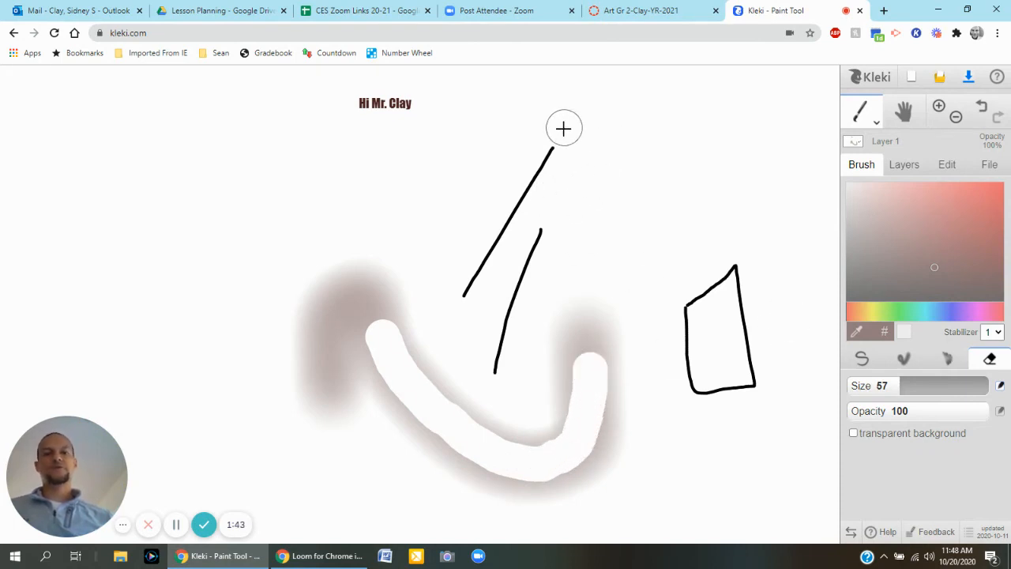
drag(563, 128, 597, 426)
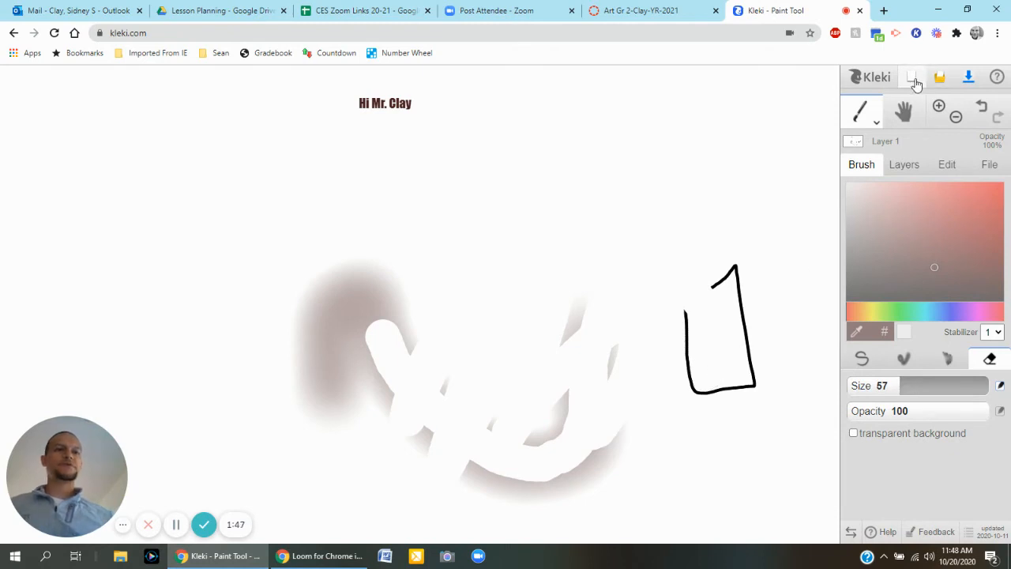
Create a new blank image keeping the default size and white background
click(912, 76)
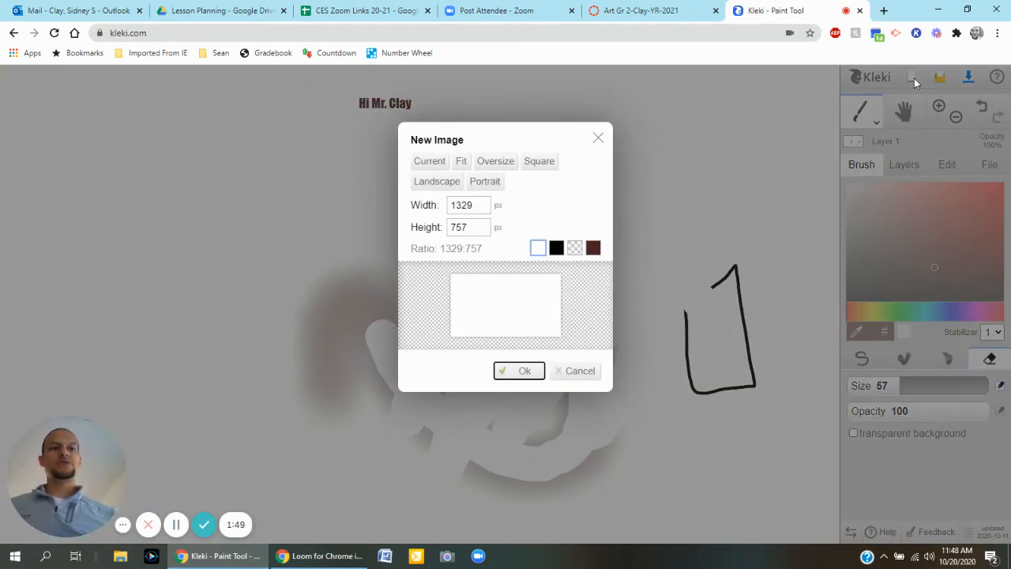
click(518, 370)
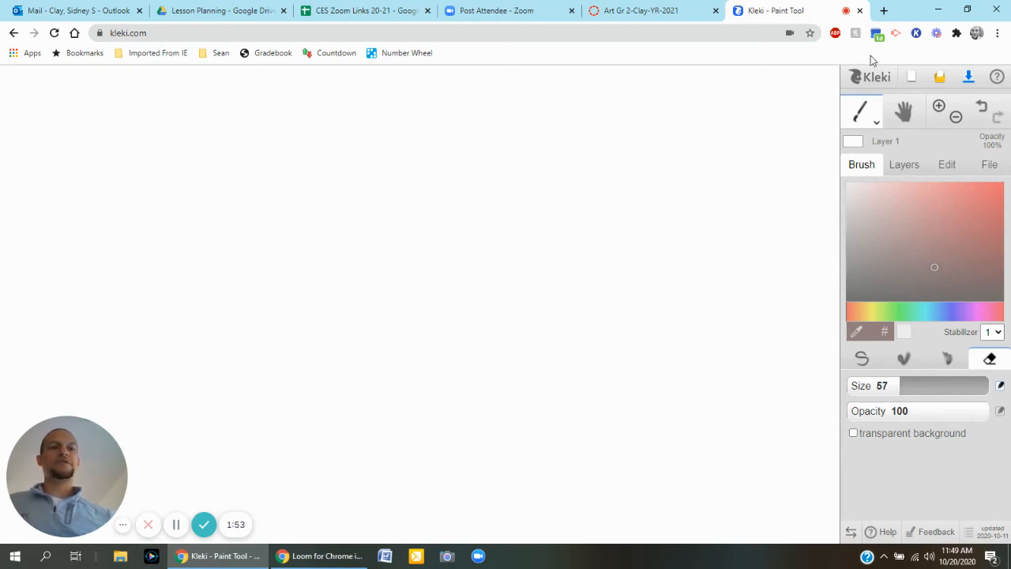
click(862, 111)
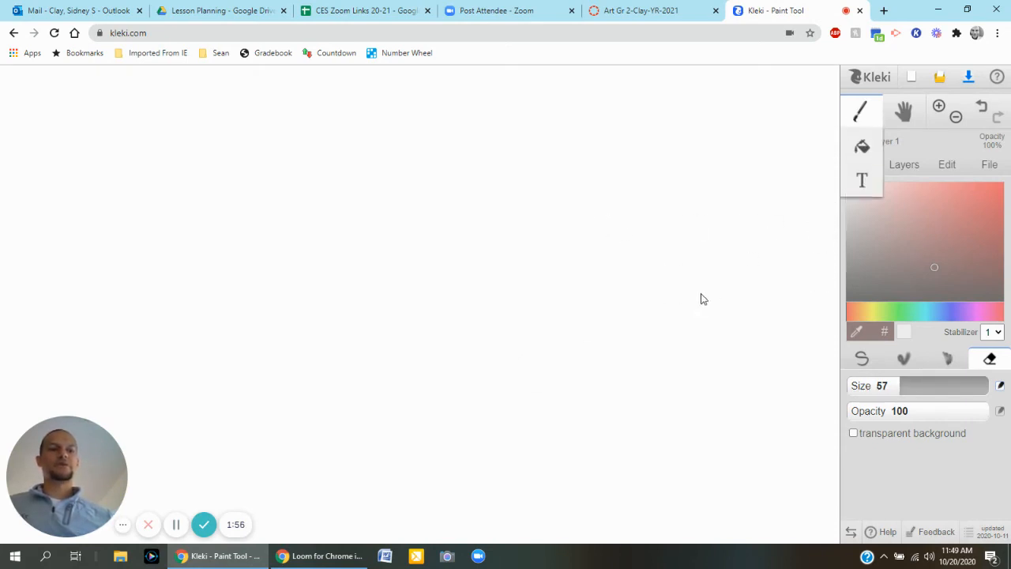
mouse_move(848, 367)
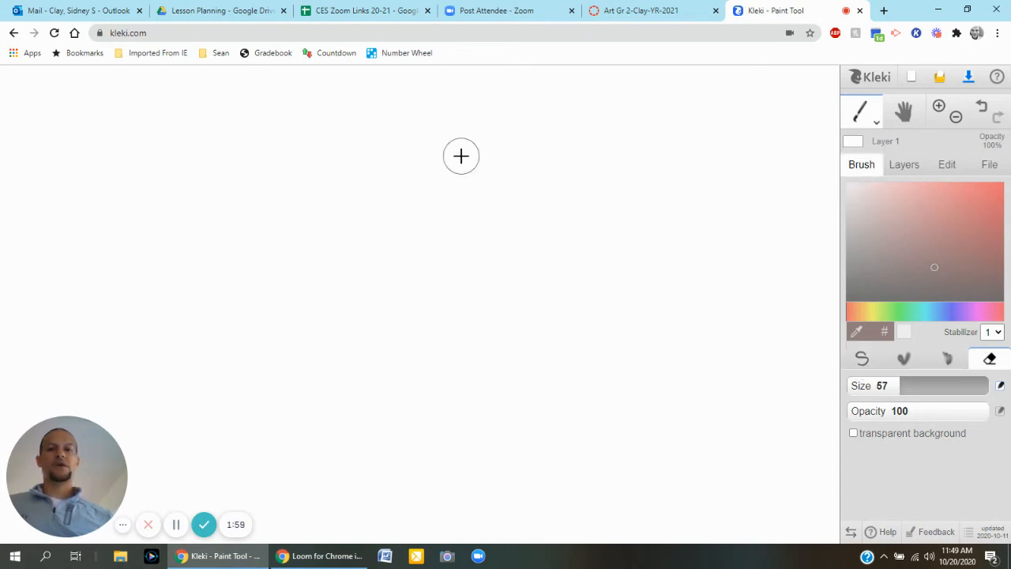
mouse_move(480, 215)
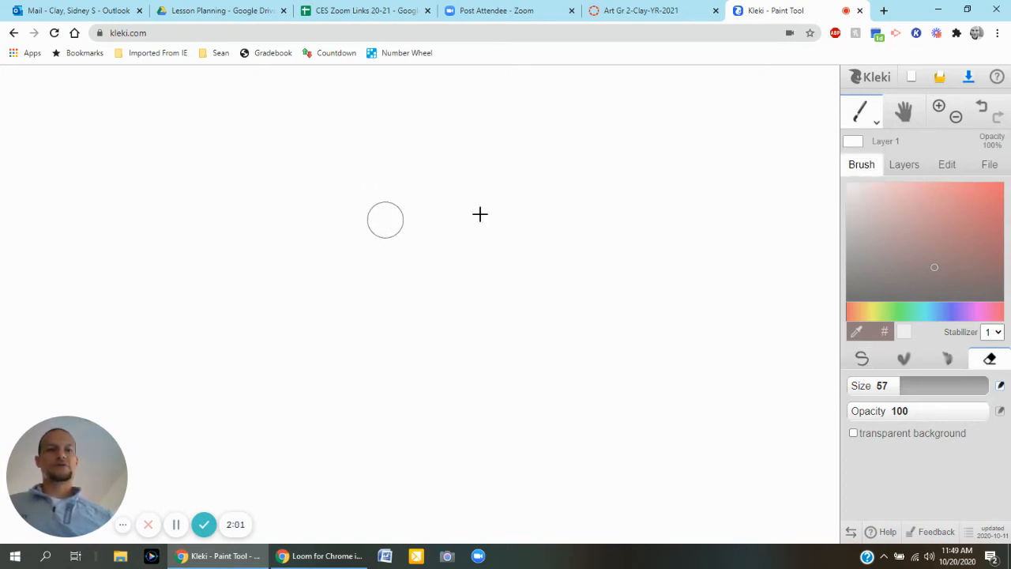
Draw a thin brown S with the size-5 pen brush and save it as a PNG download
click(862, 357)
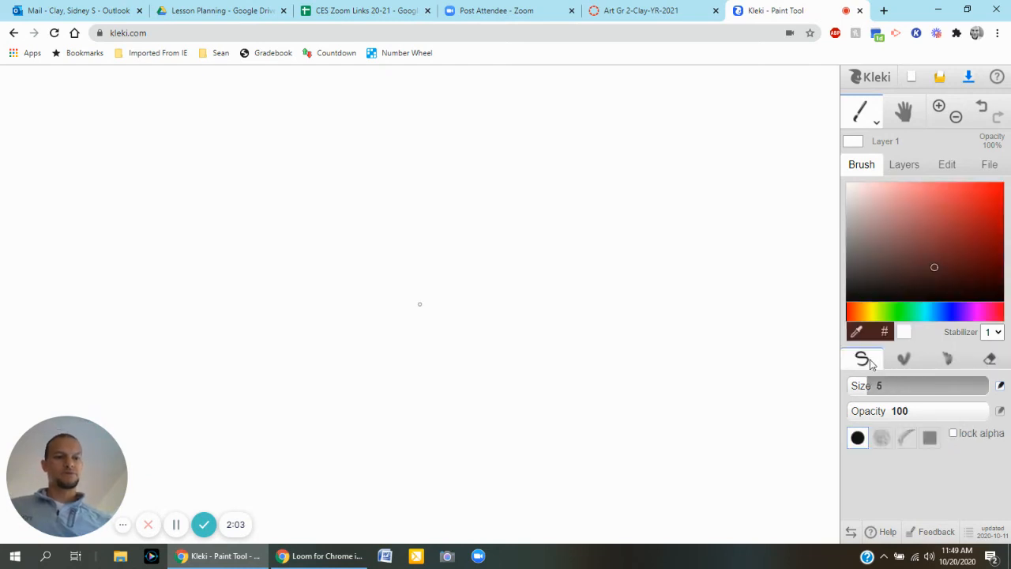
drag(364, 172, 474, 275)
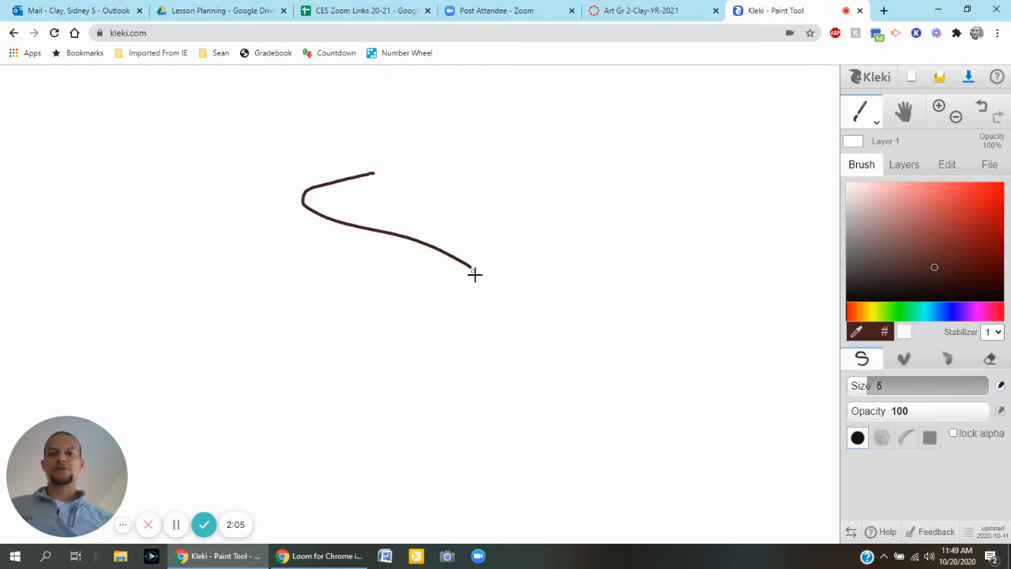
drag(474, 275, 379, 384)
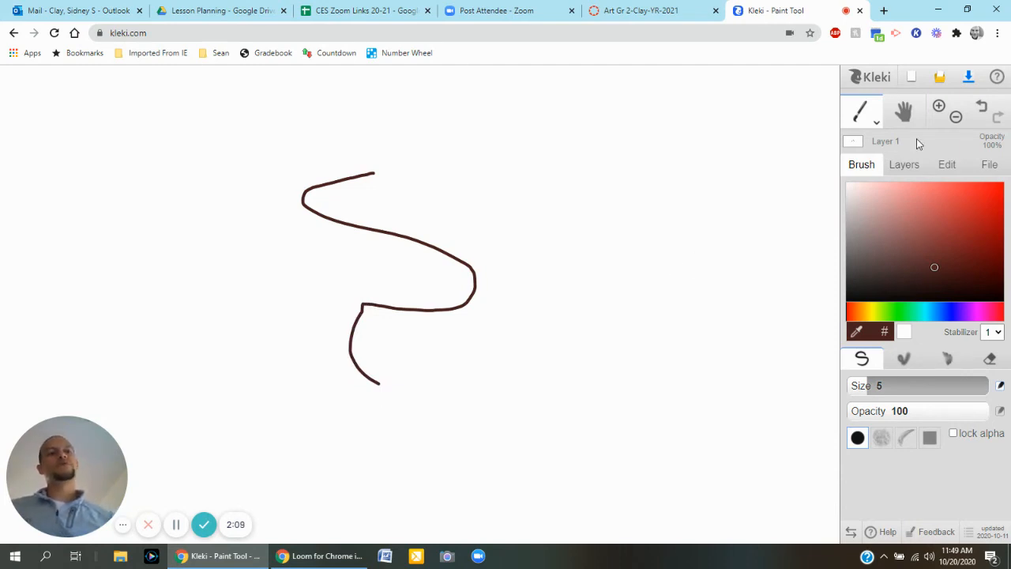
mouse_move(968, 76)
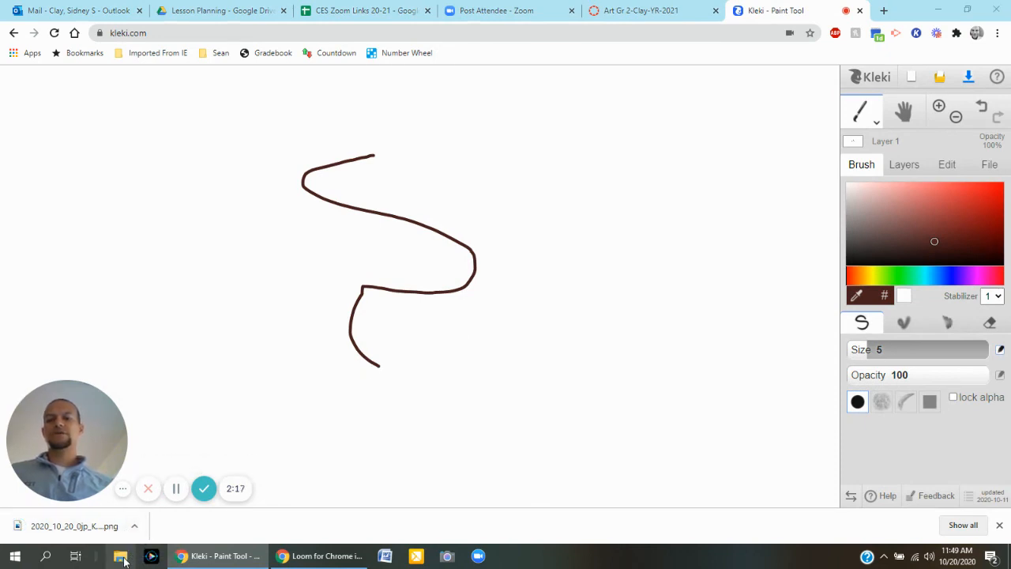
click(123, 556)
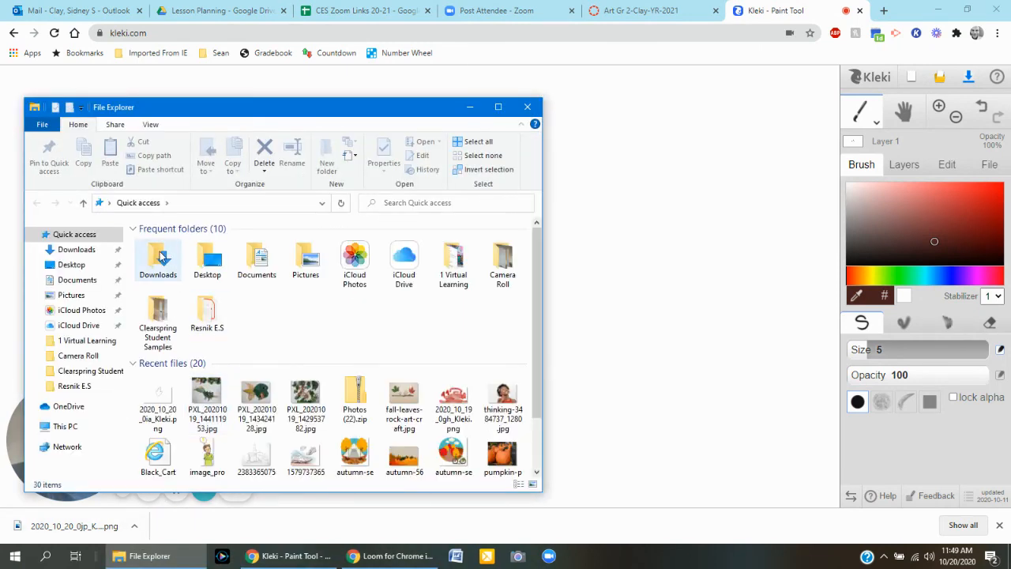
Browse the Downloads folder for today's saved Kleki PNGs
double_click(158, 256)
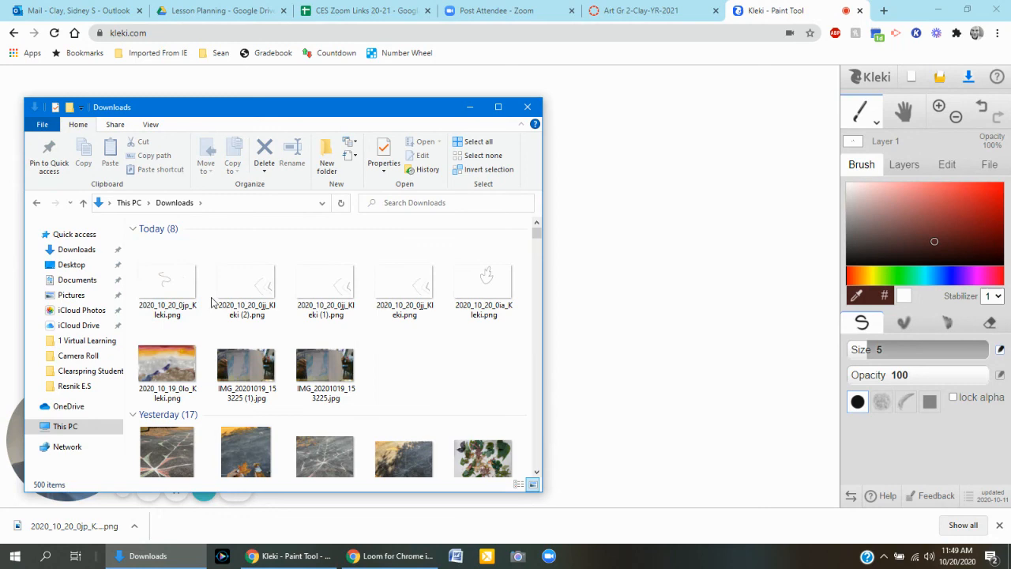
click(167, 284)
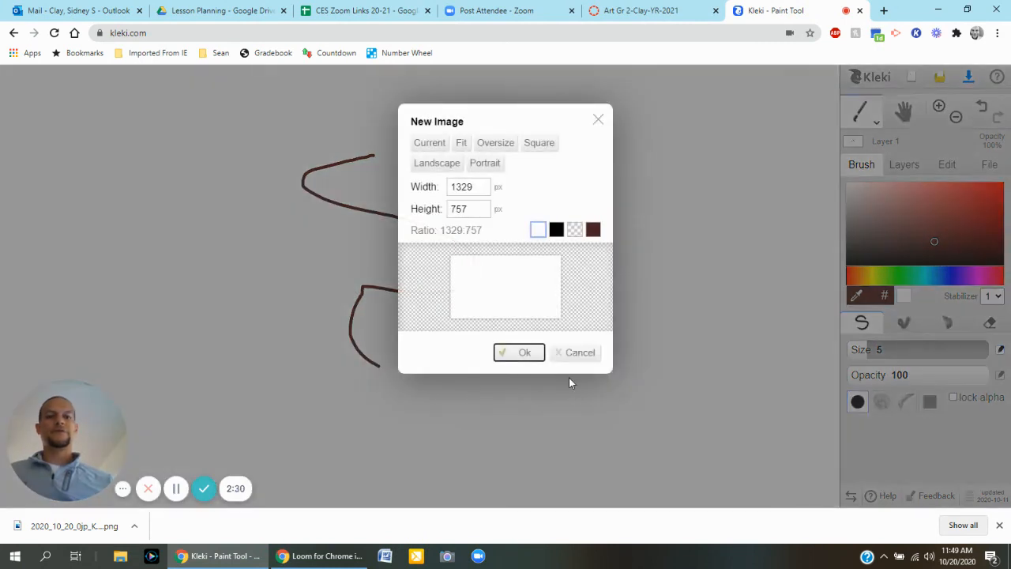
Confirm the fresh canvas and import 2020_10_20_0jp_Kleki.png onto it As Image
click(519, 353)
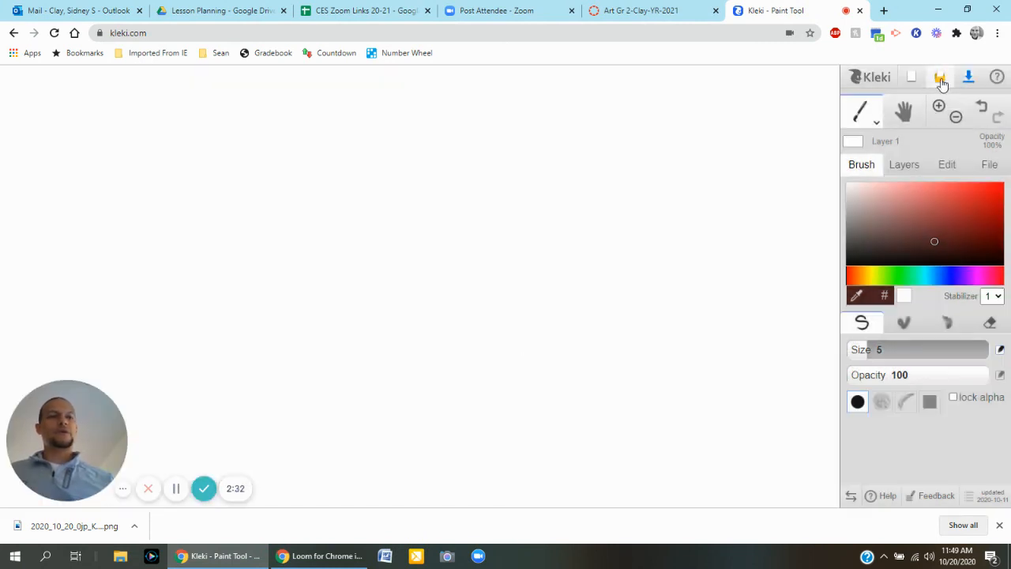
mouse_move(940, 76)
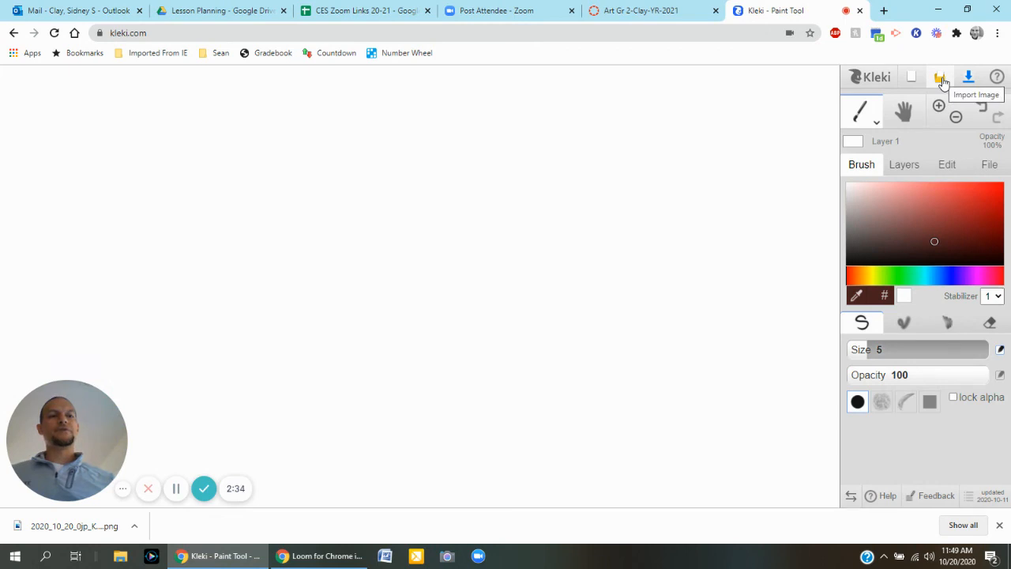
click(942, 75)
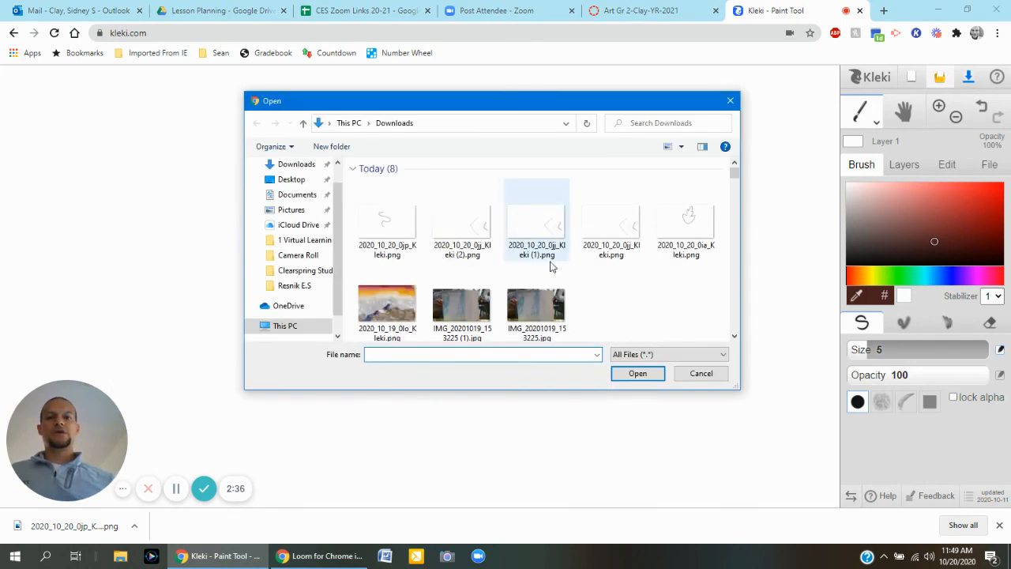
click(386, 219)
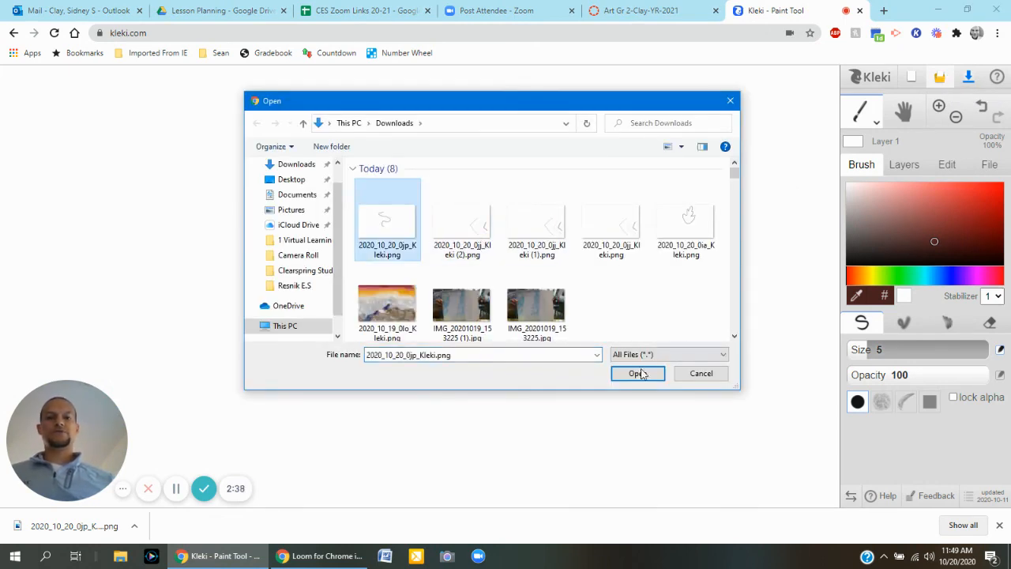
click(639, 373)
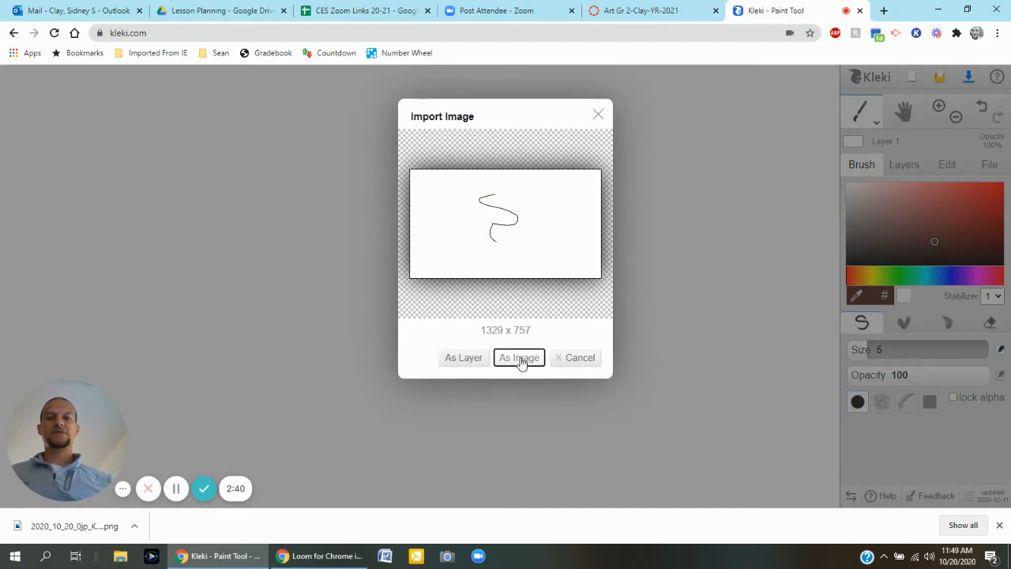
click(518, 357)
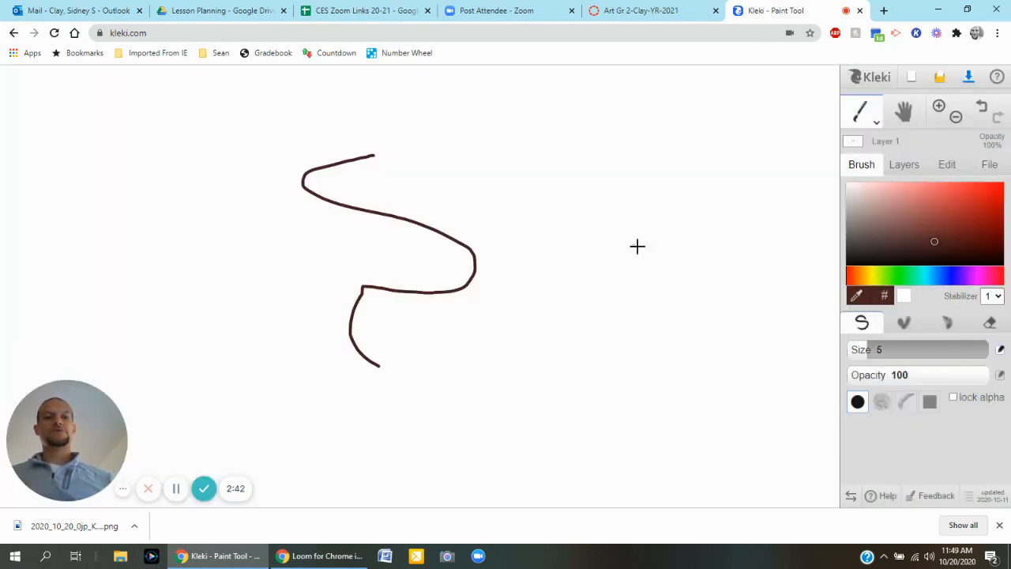
mouse_move(993, 322)
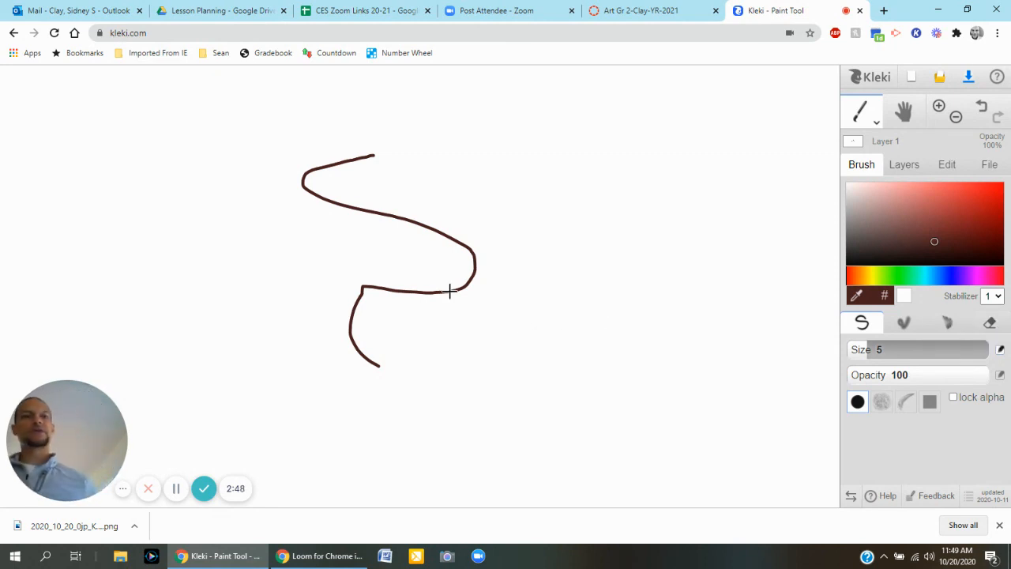
mouse_move(582, 246)
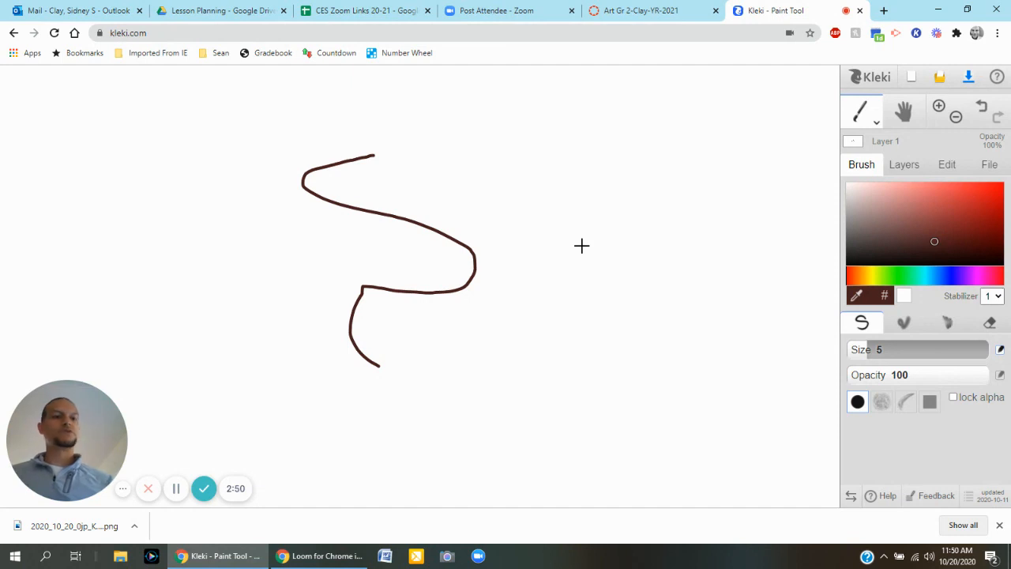